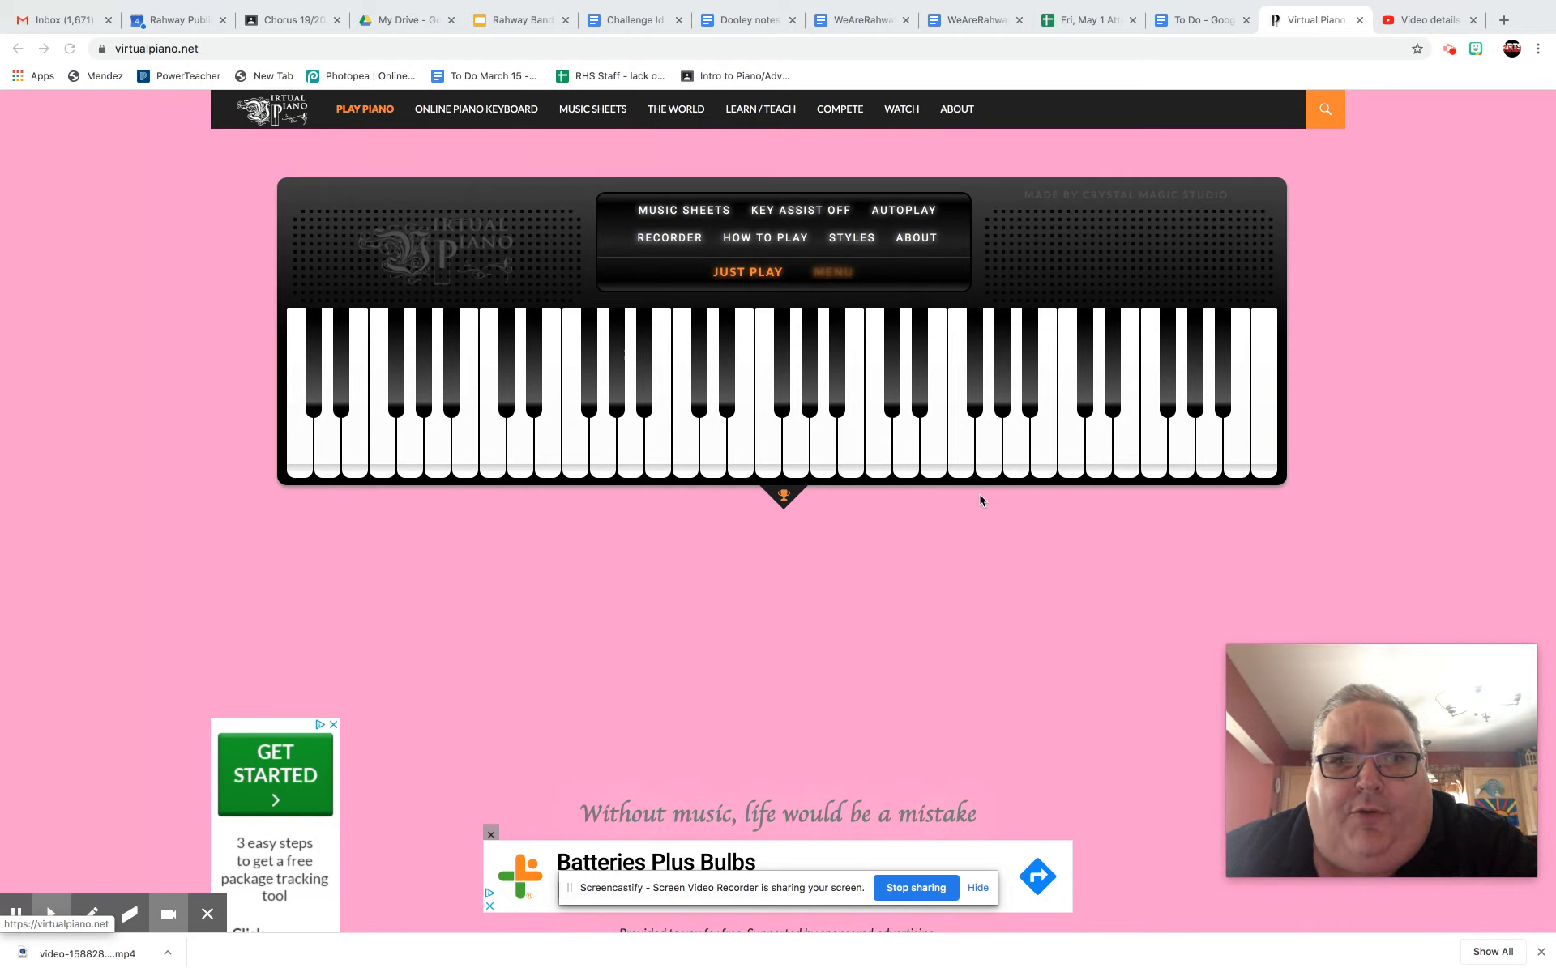
mouse_move(677, 449)
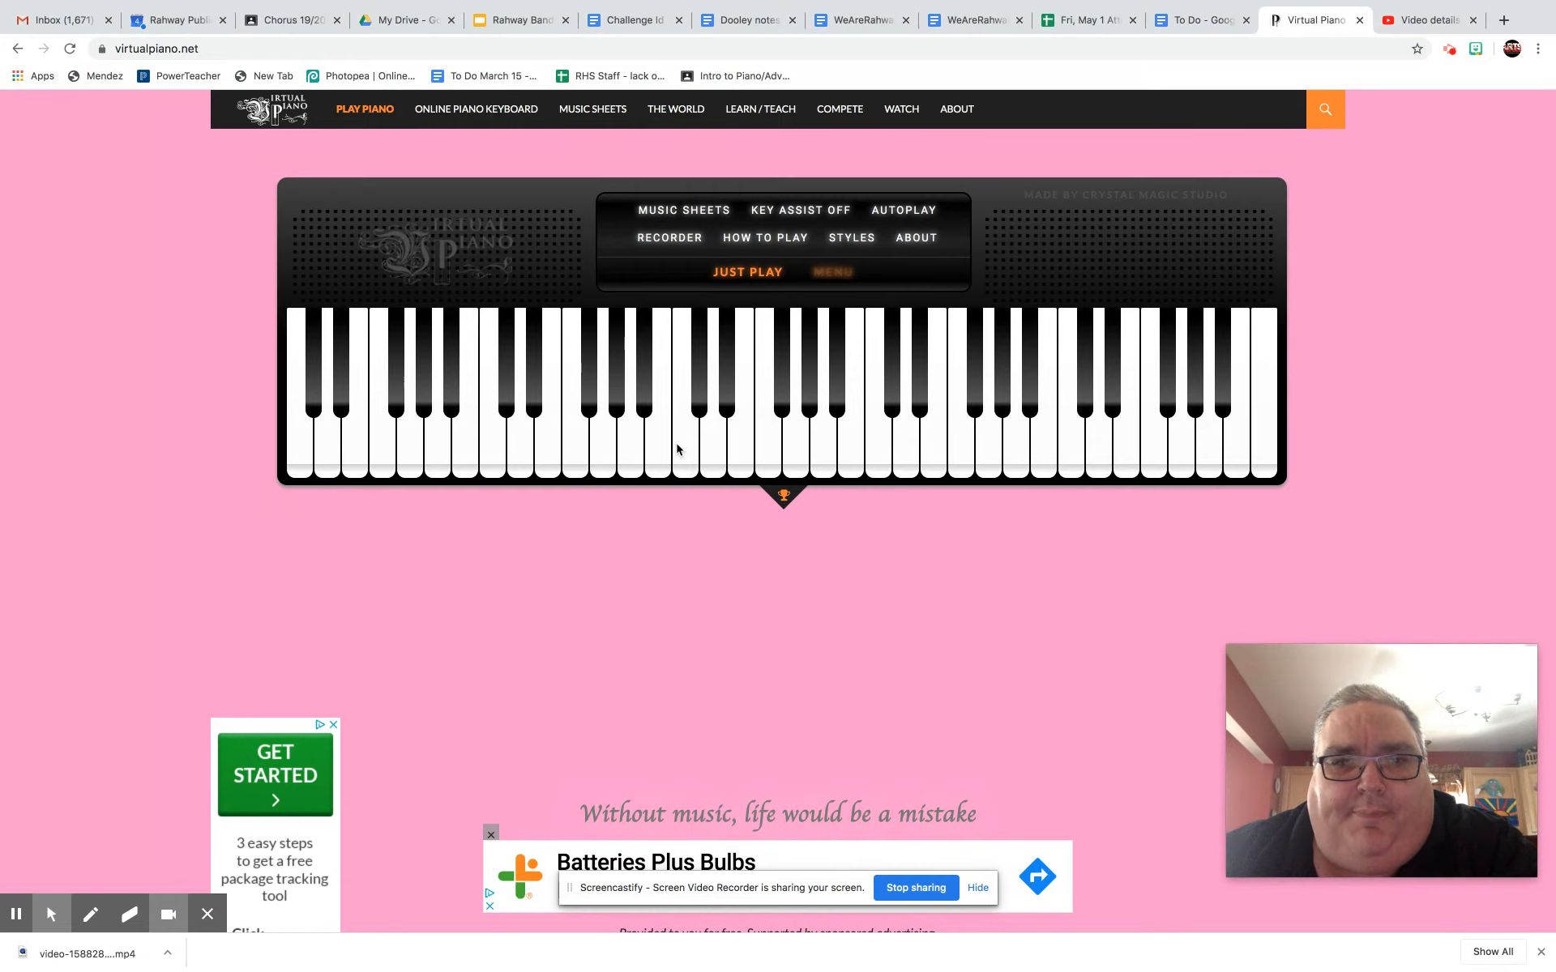
click(744, 442)
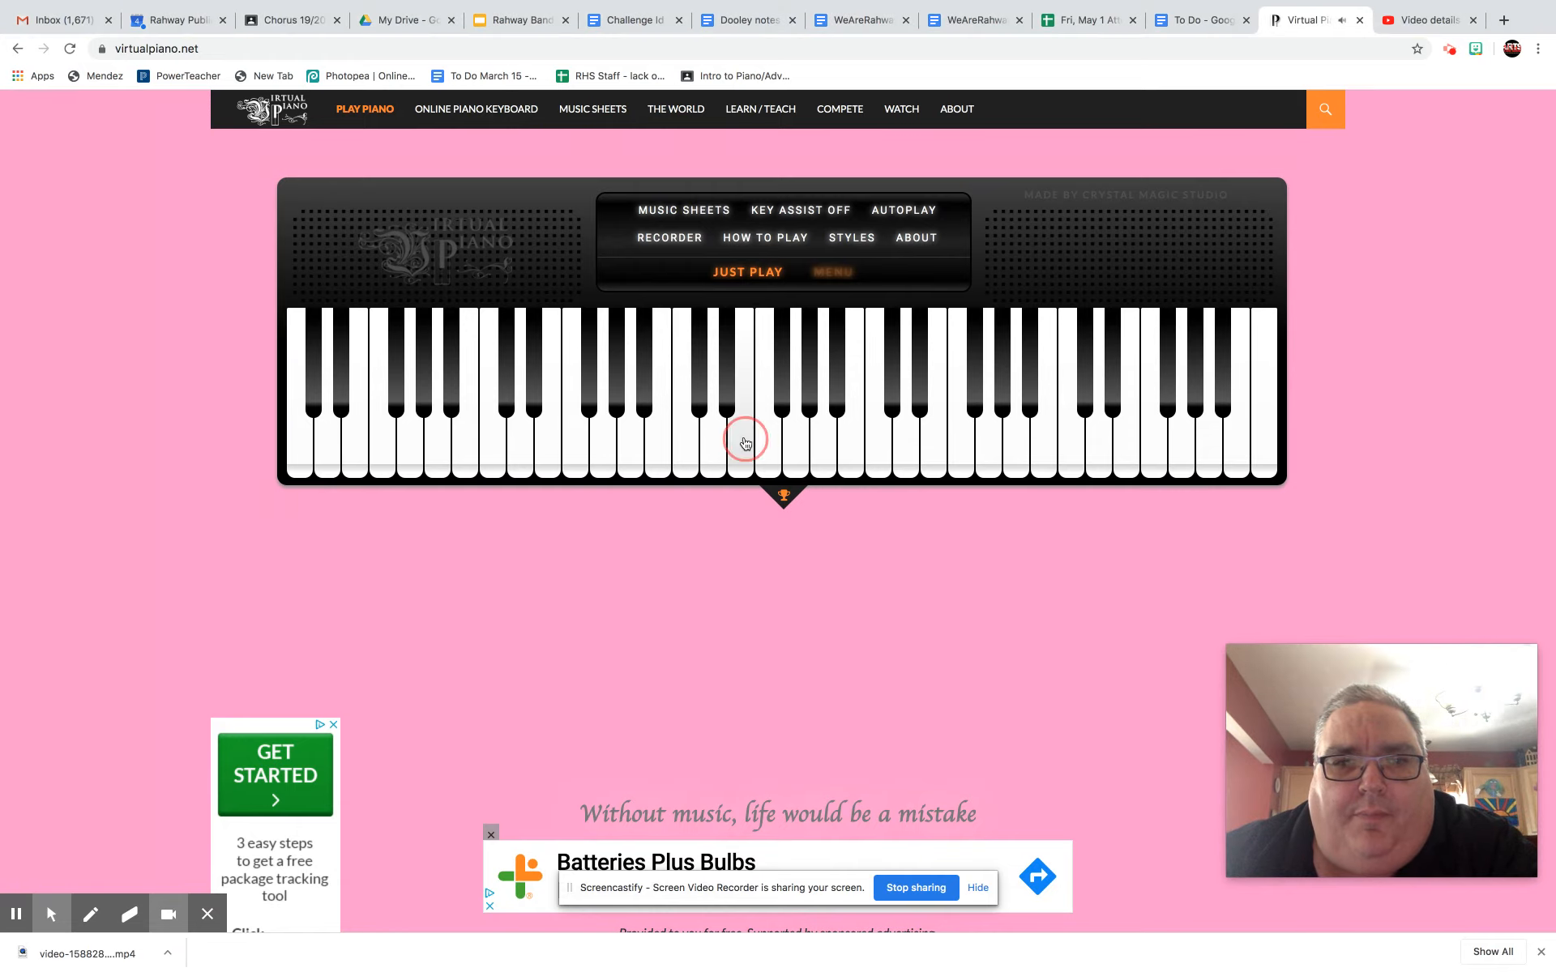
mouse_move(798, 448)
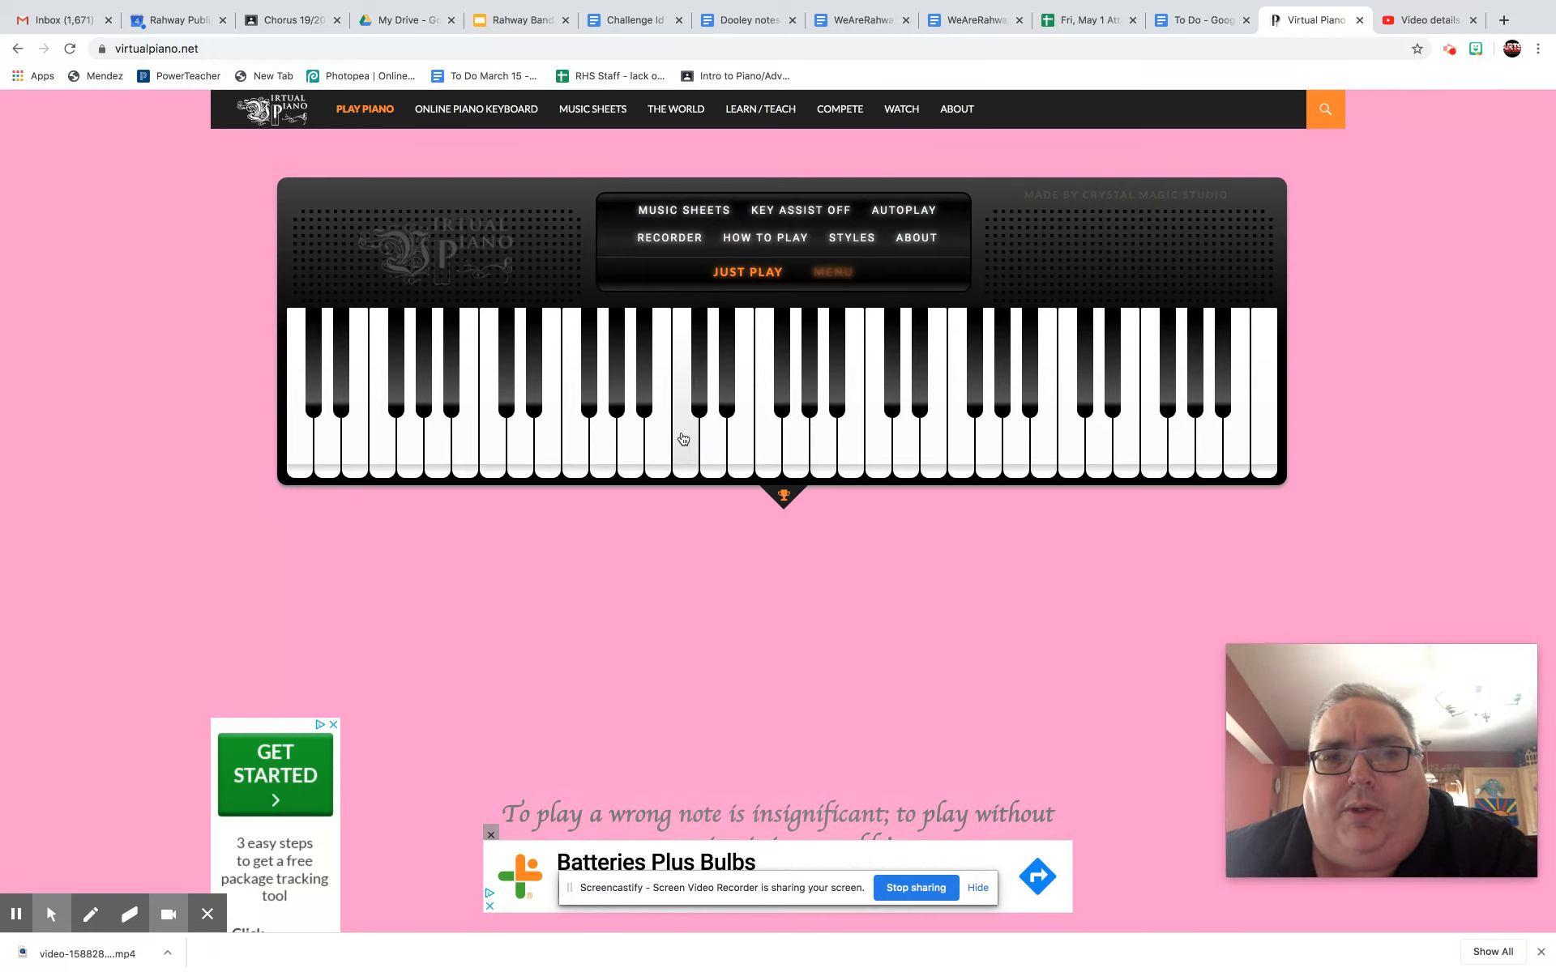
click(682, 436)
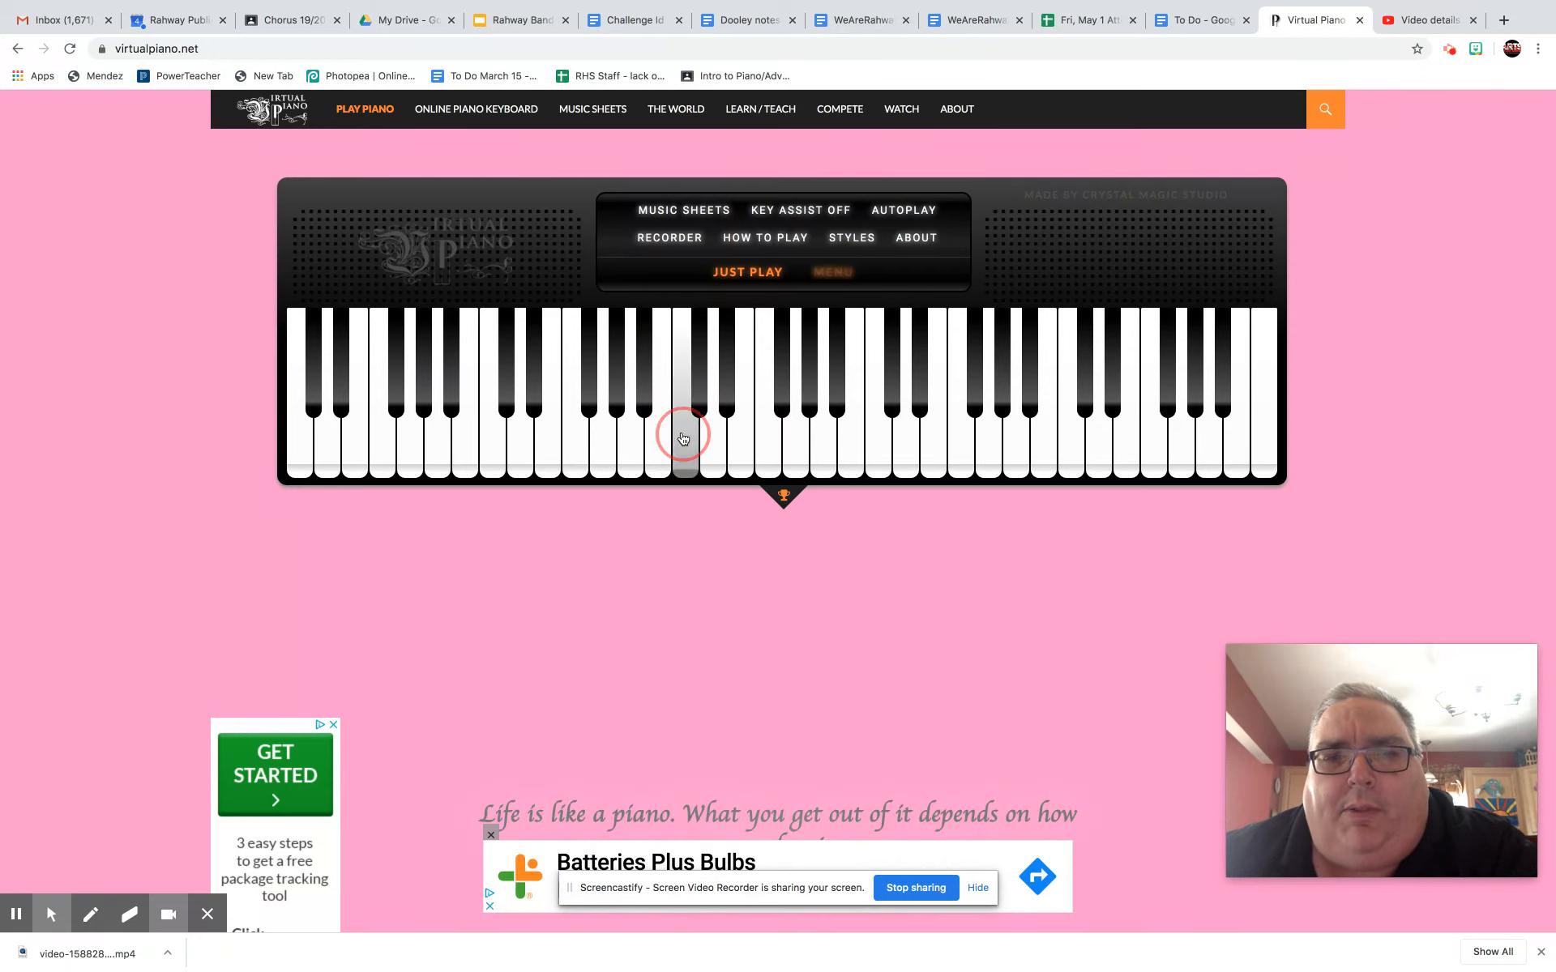